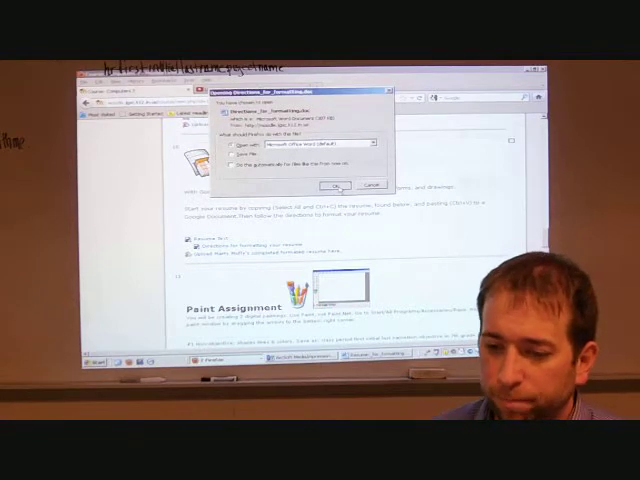
- Save the resume file from the Firefox download dialog
left_click(332, 186)
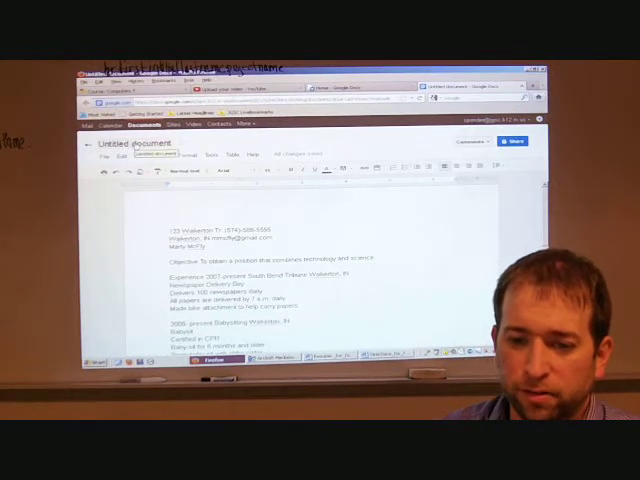
- Rename the untitled document to a resume title and confirm
left_click(124, 142)
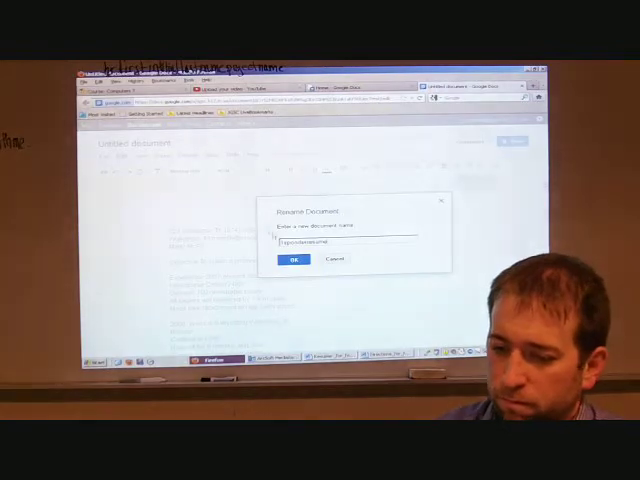
left_click(292, 260)
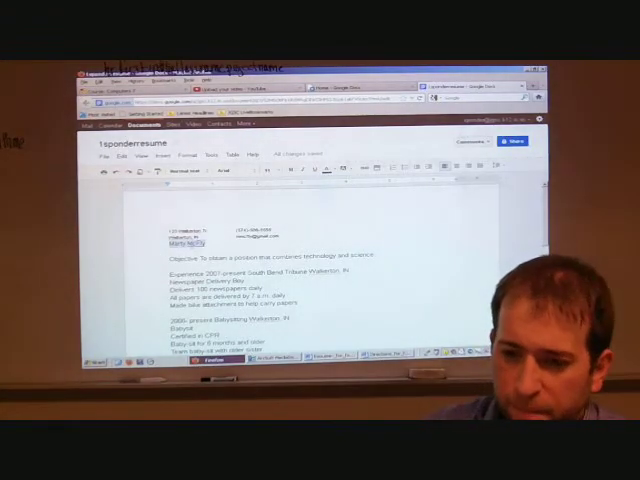
- Insert a two-column table at the top for the address and contact details
left_click(268, 168)
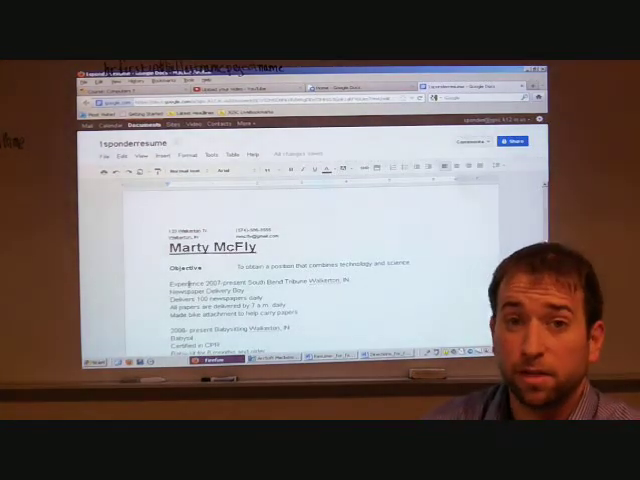
- Scroll down to the first Experience entry to format it
scroll("down", 3)
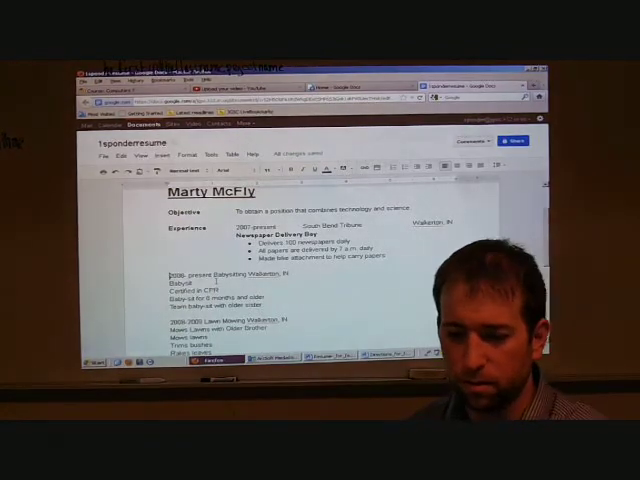
- Scroll down to the second Experience entry to format it
scroll("down", 3)
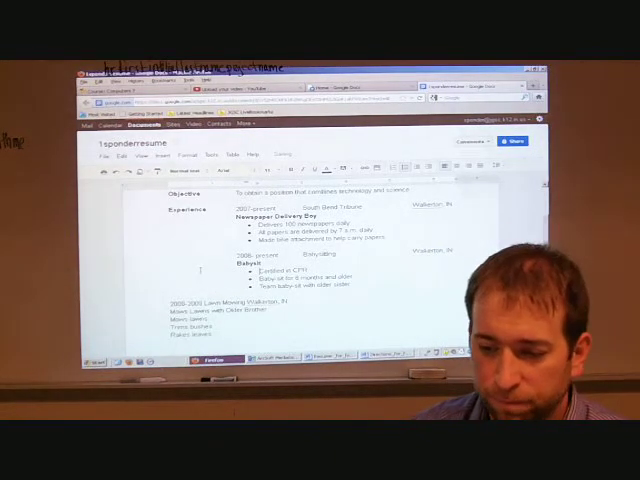
- Scroll down through the third Experience entry while formatting it
scroll("down", 3)
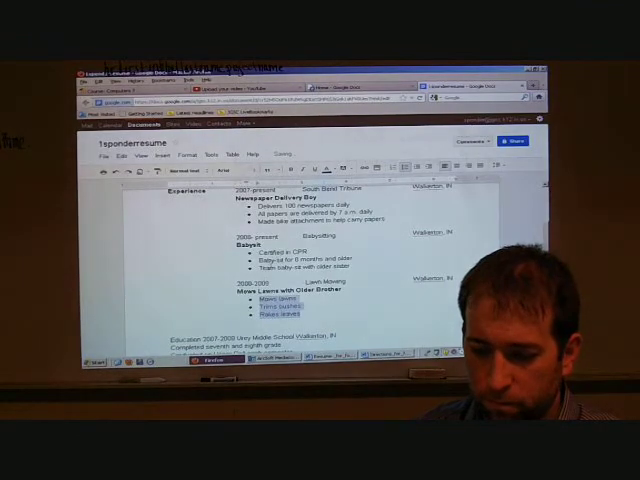
scroll("down", 3)
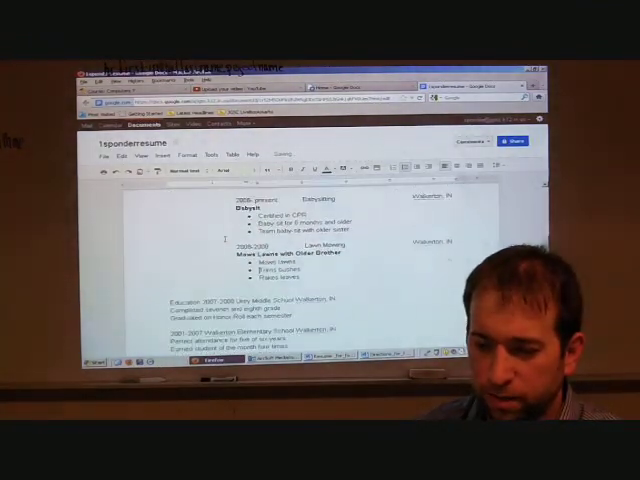
scroll("down", 3)
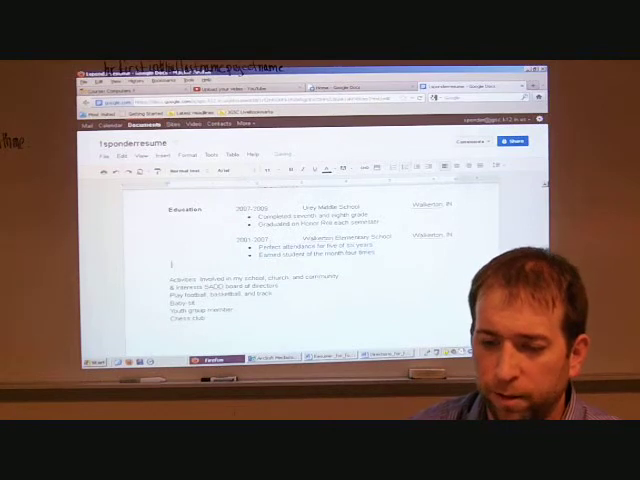
scroll("down", 3)
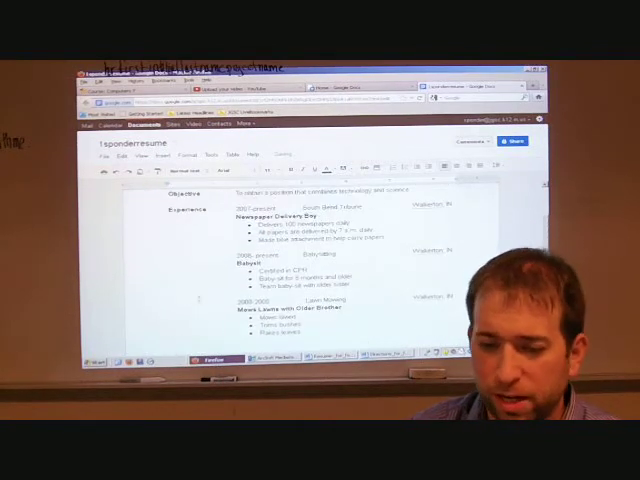
scroll("down", 3)
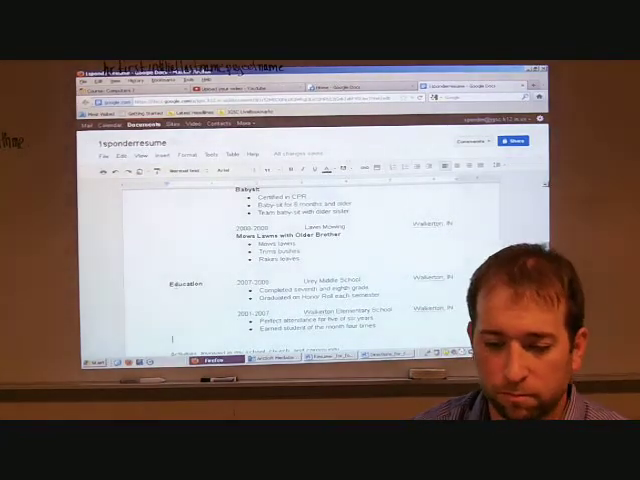
scroll("down", 3)
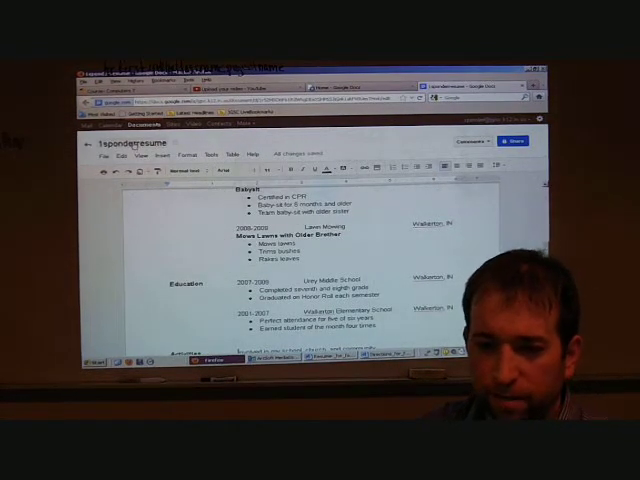
- Download the resume as a Microsoft Word (.docx) document via File > Download as
scroll("down", 3)
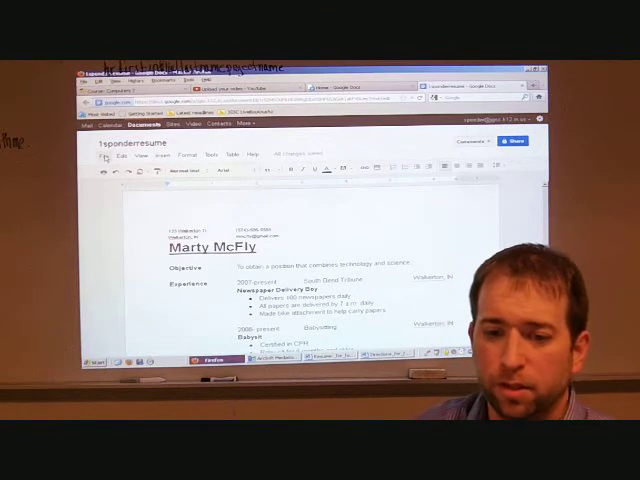
left_click(92, 156)
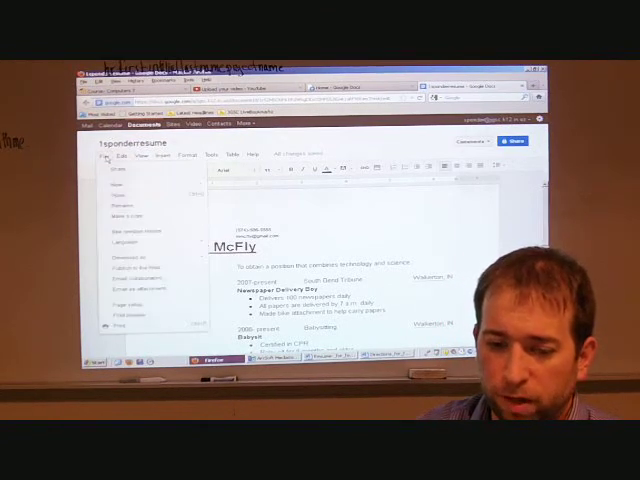
left_click(120, 260)
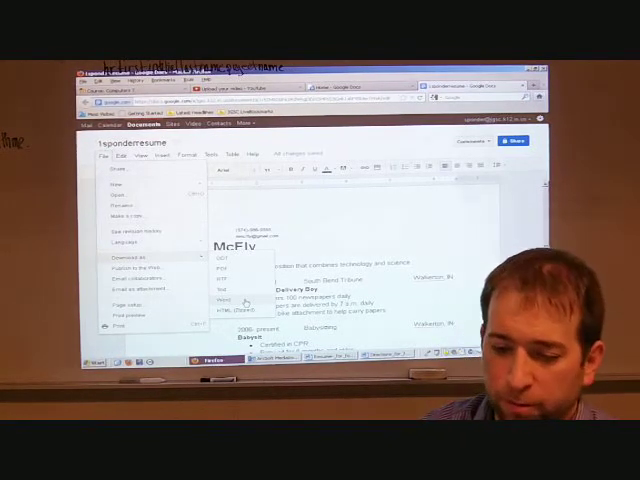
left_click(220, 296)
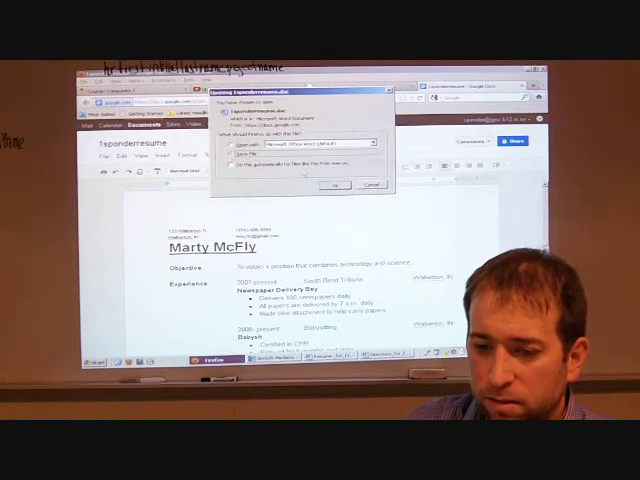
- Save the Word download and browse for it on the Computers 7 assignment upload page
left_click(338, 186)
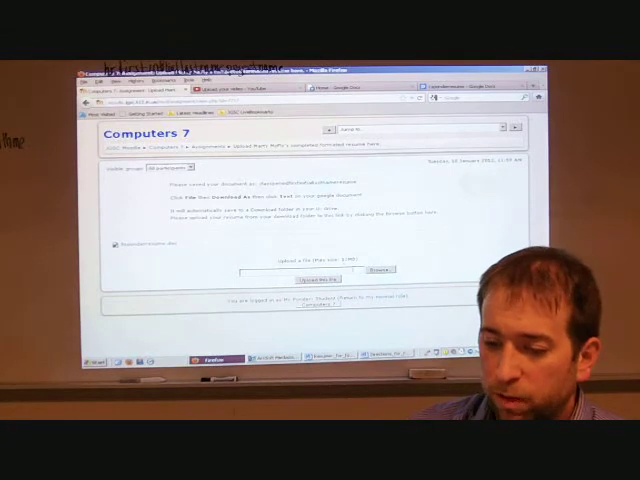
left_click(380, 268)
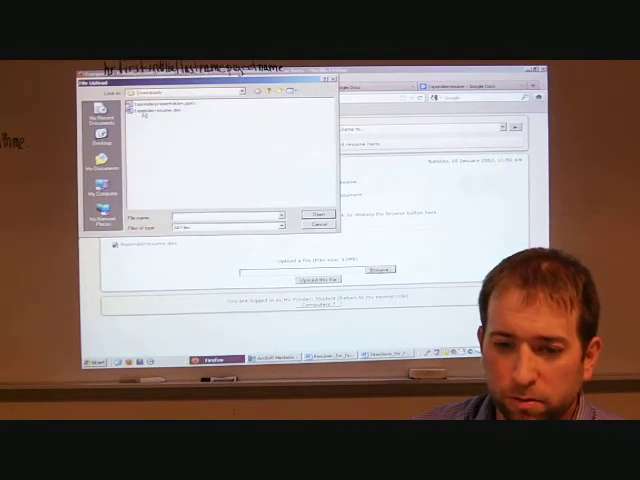